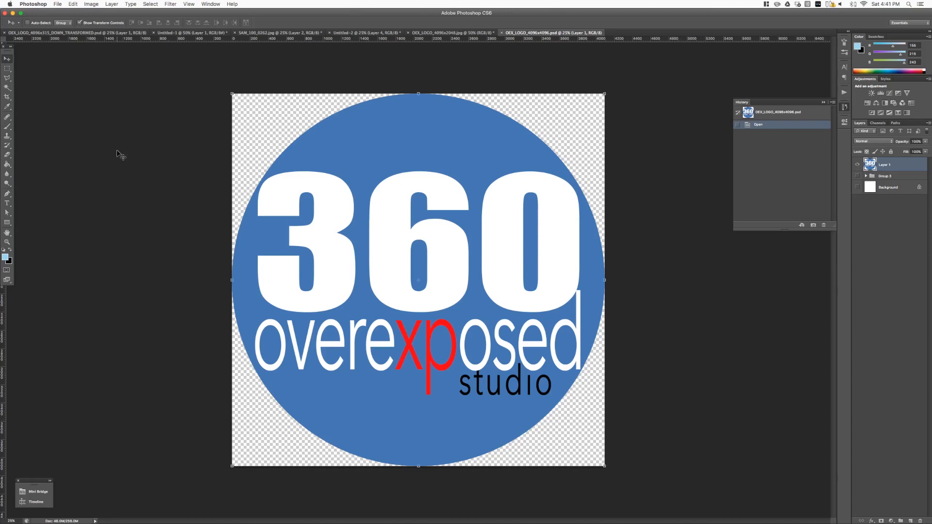
Check Image Size without changes, then rotate the whole logo 180° via Image Rotation.
left_click(90, 4)
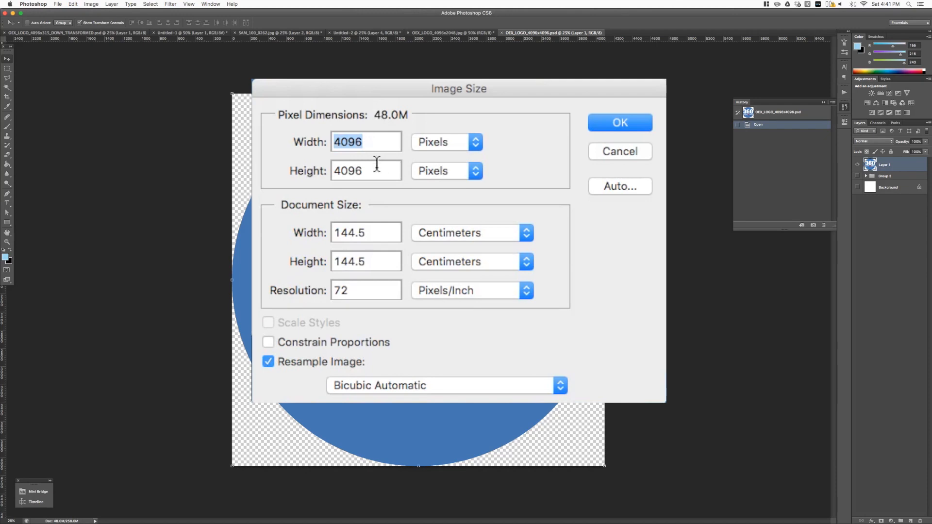
mouse_move(376, 169)
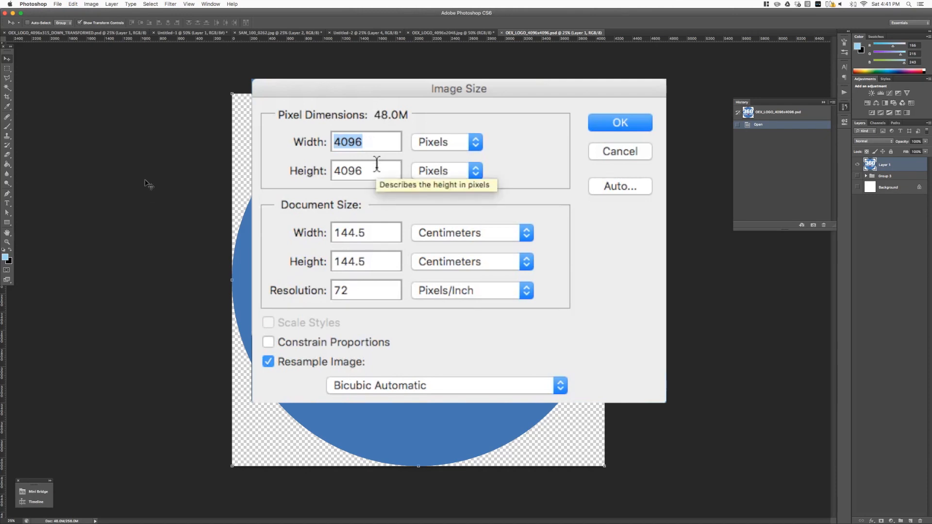
mouse_move(610, 160)
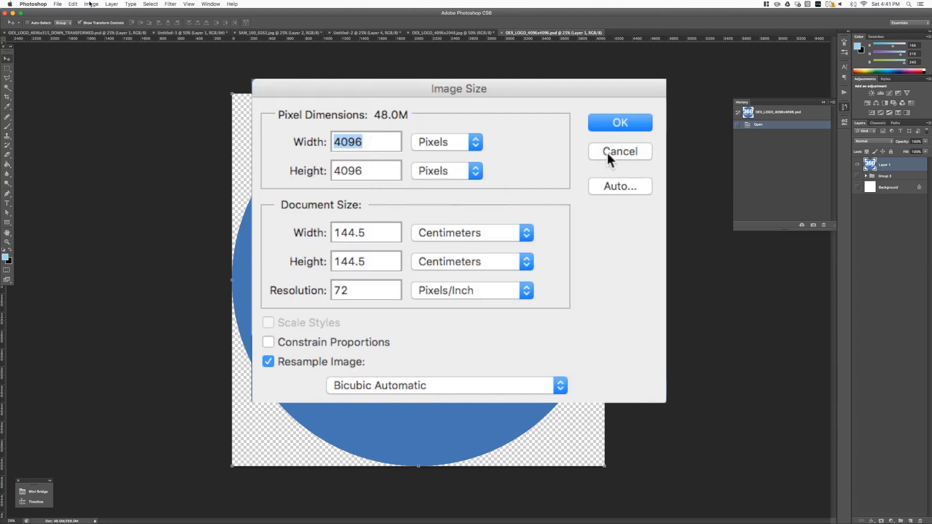
left_click(619, 150)
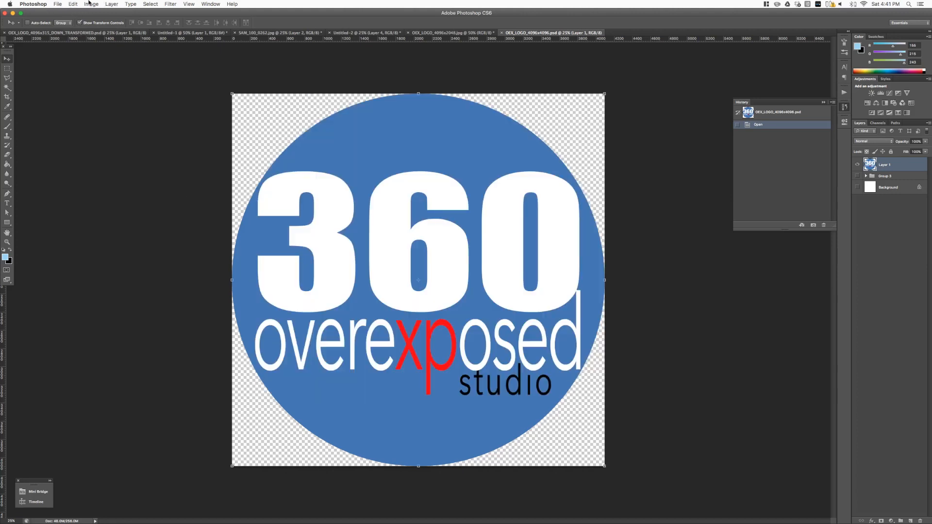
left_click(99, 6)
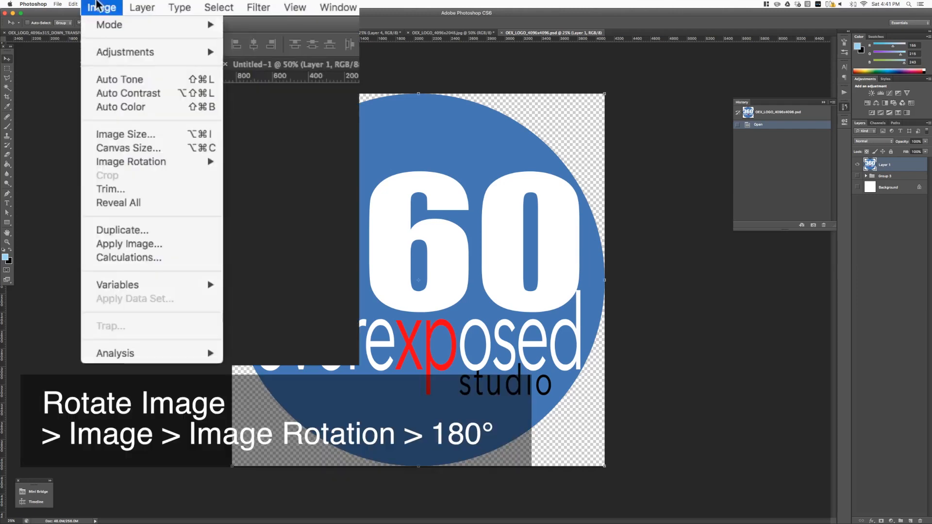
mouse_move(131, 161)
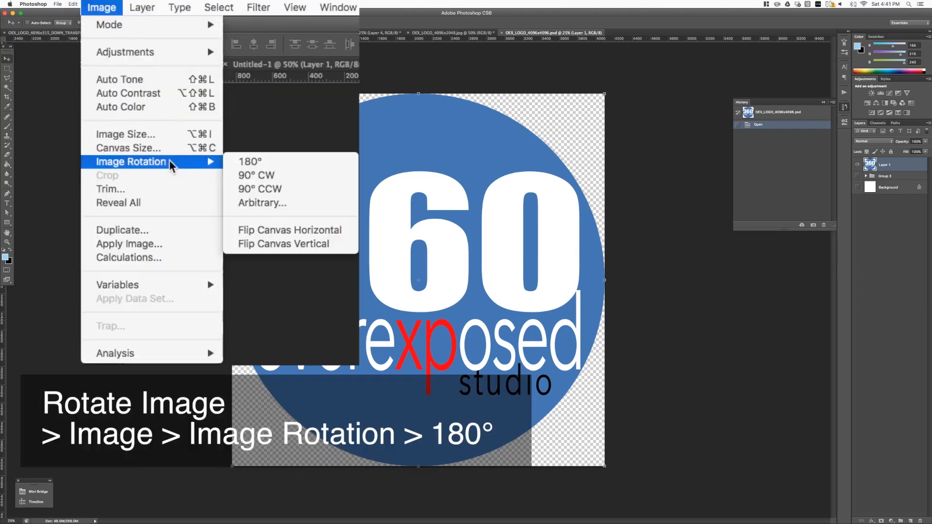
mouse_move(262, 163)
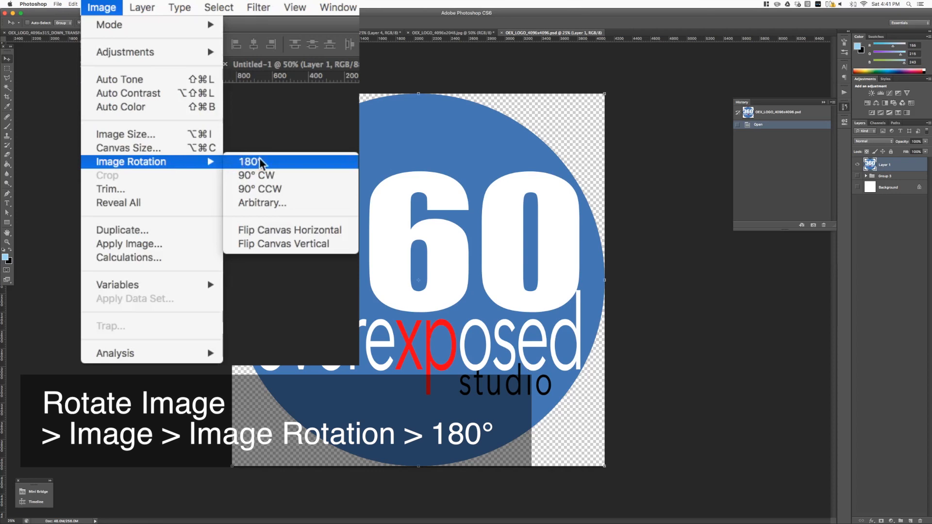
left_click(246, 161)
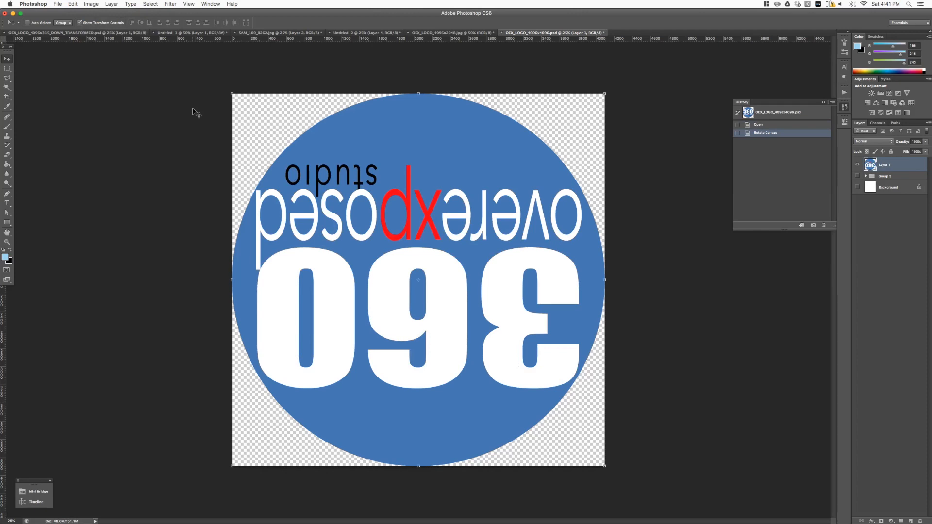
mouse_move(180, 4)
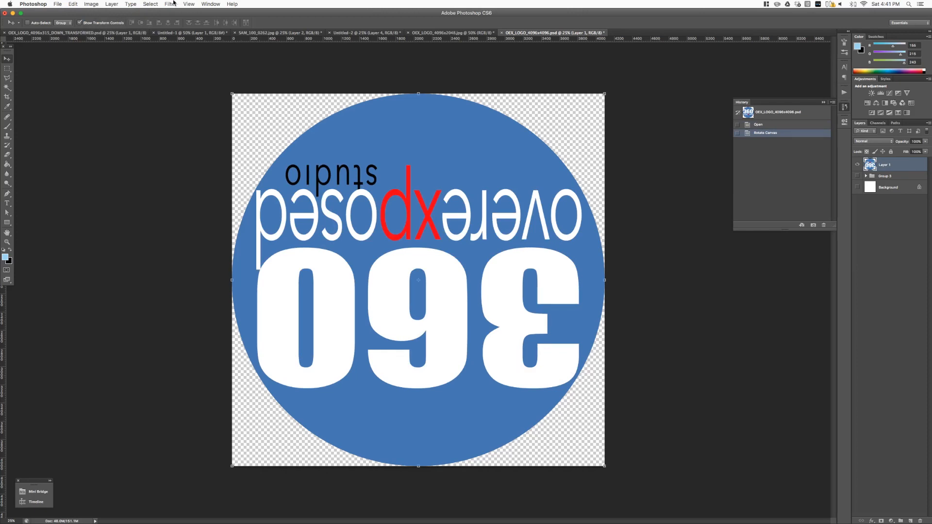
Apply Filter > Distort > Polar Coordinates with Polar to Rectangular to unwrap the logo.
left_click(175, 4)
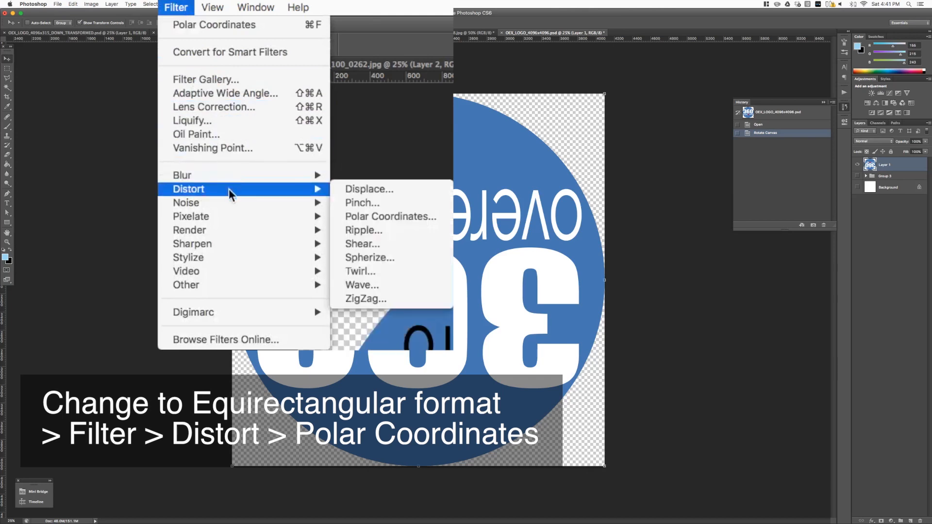
mouse_move(390, 217)
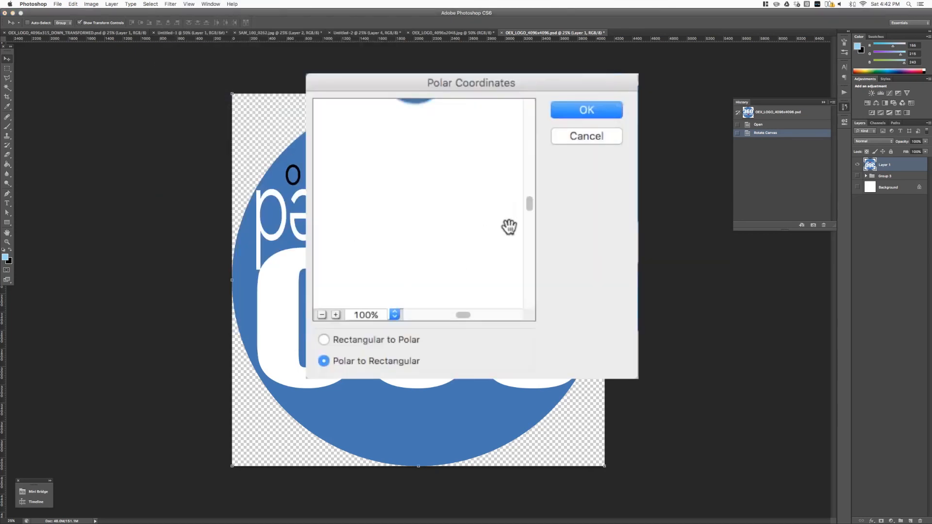
left_click(326, 315)
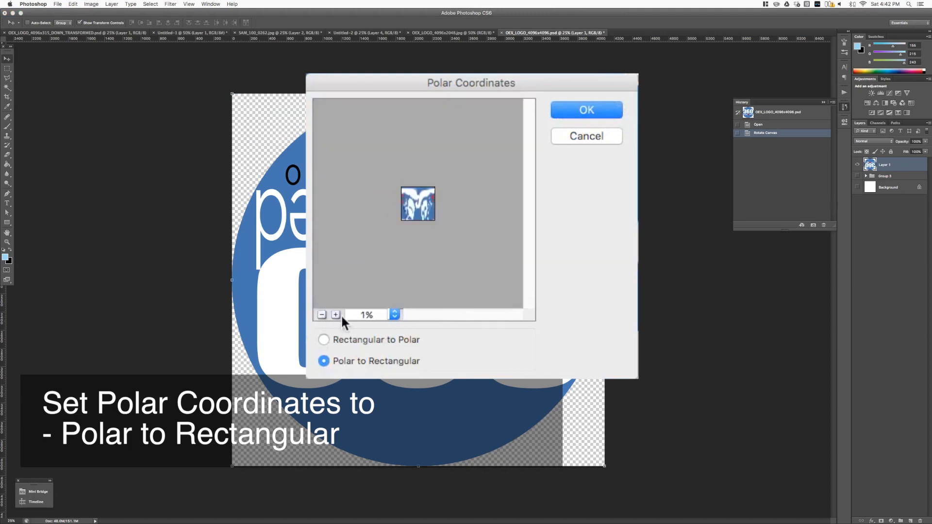
left_click(323, 340)
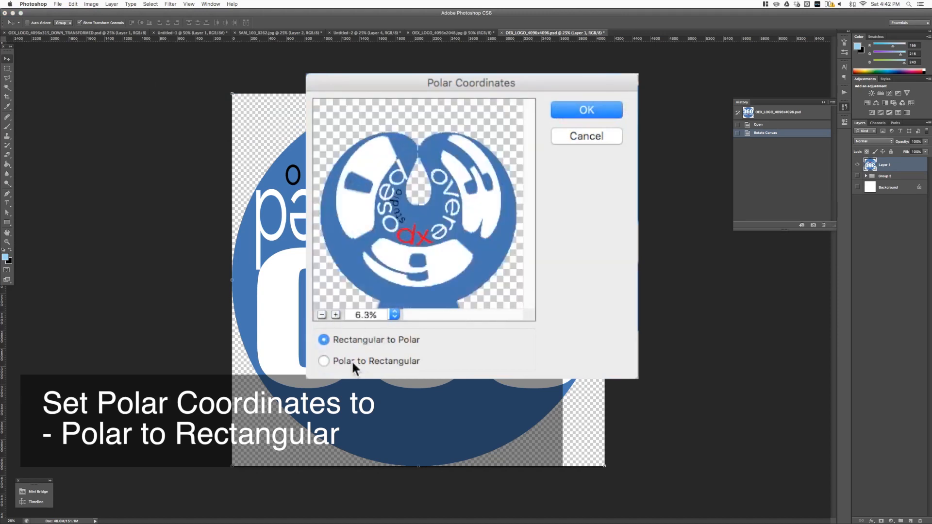
left_click(324, 361)
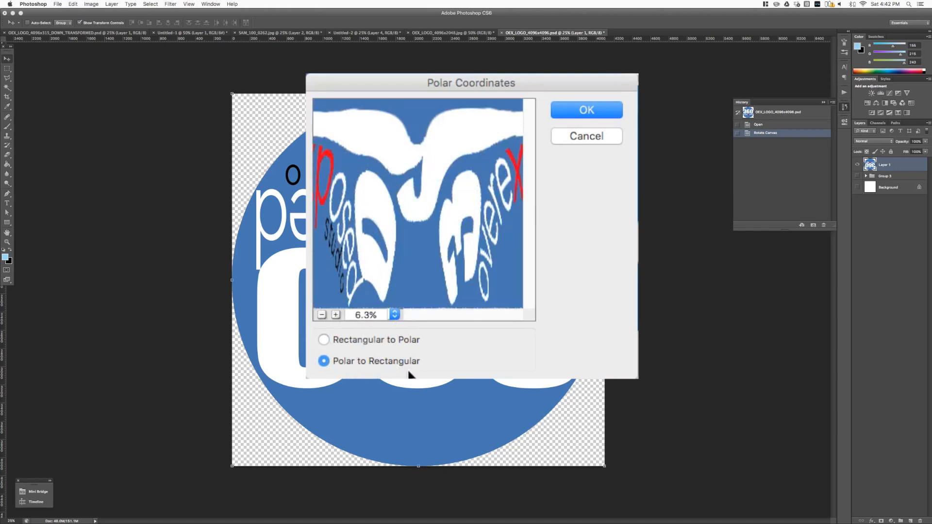
left_click(586, 110)
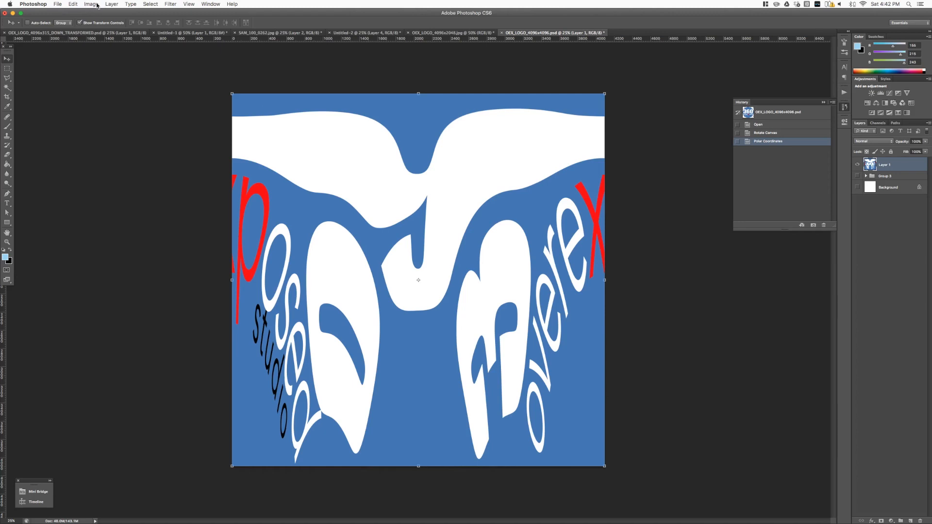
Flip the unwrapped band so the white curve runs along the bottom edge.
left_click(91, 4)
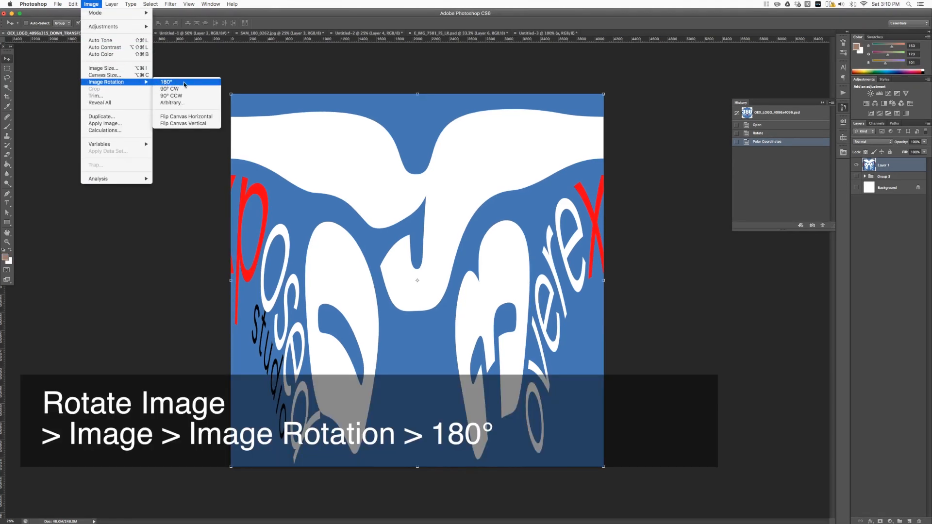
left_click(167, 82)
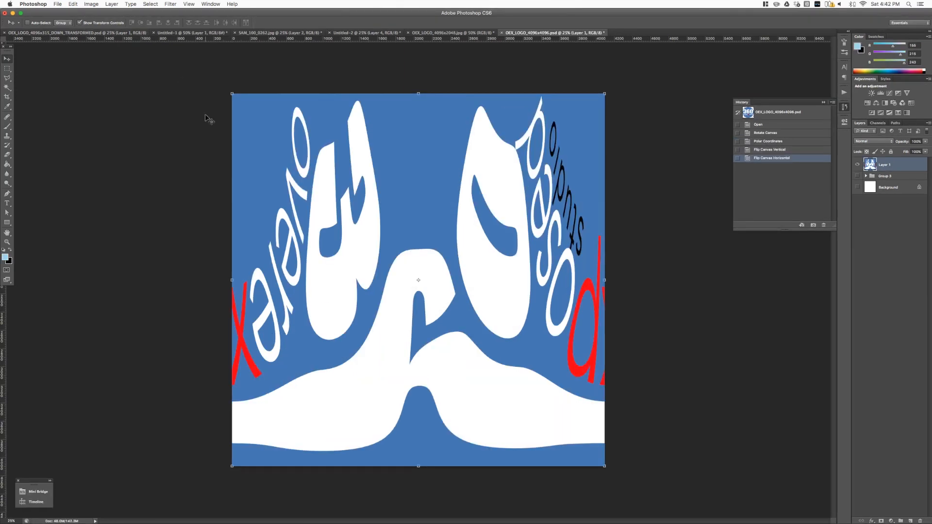
In Image Size, unconstrain proportions and set Height to 315 pixels at 4096 wide.
left_click(95, 6)
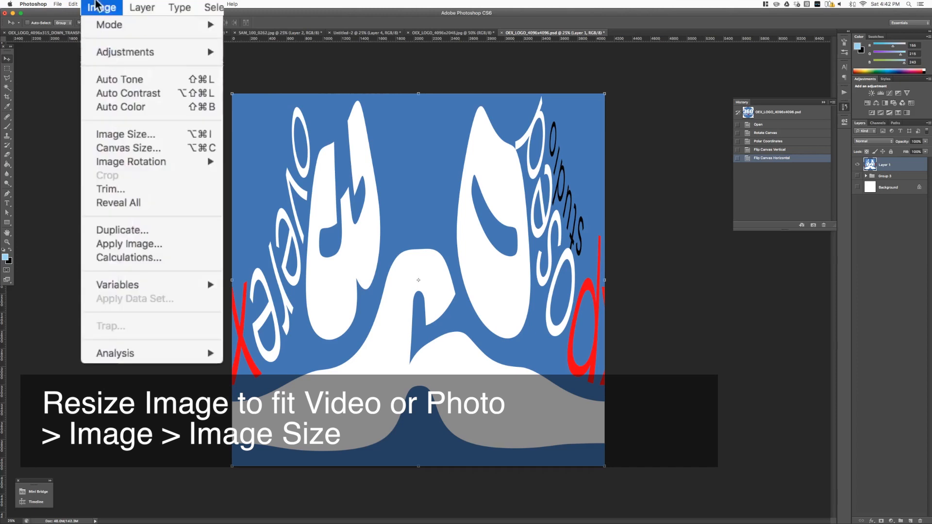
mouse_move(147, 142)
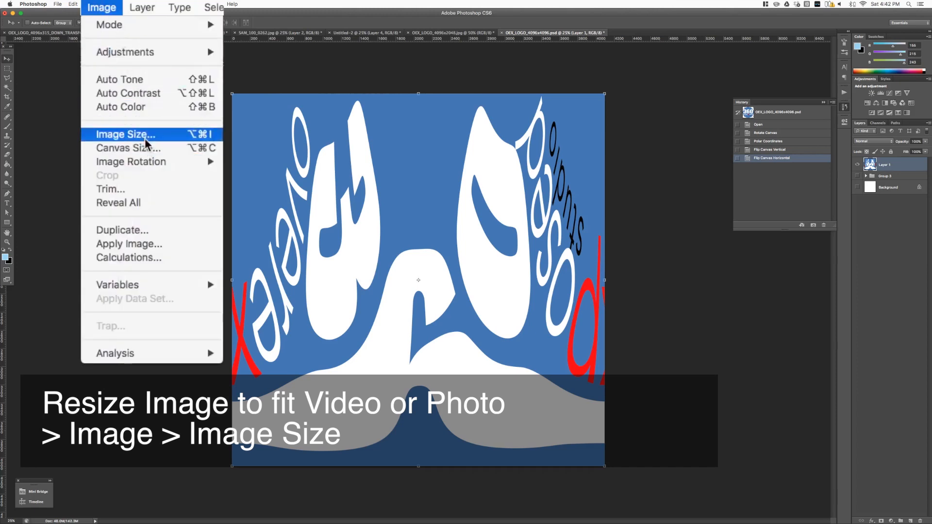
mouse_move(168, 140)
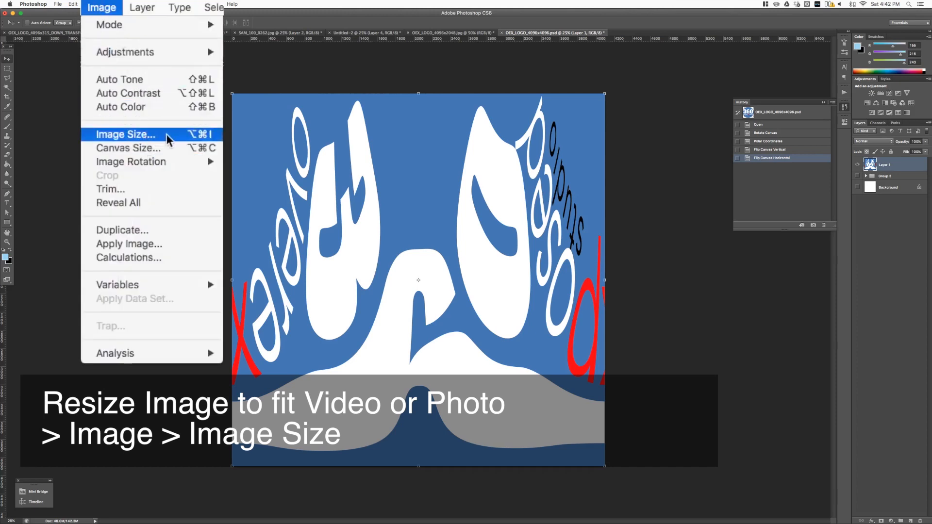
left_click(124, 134)
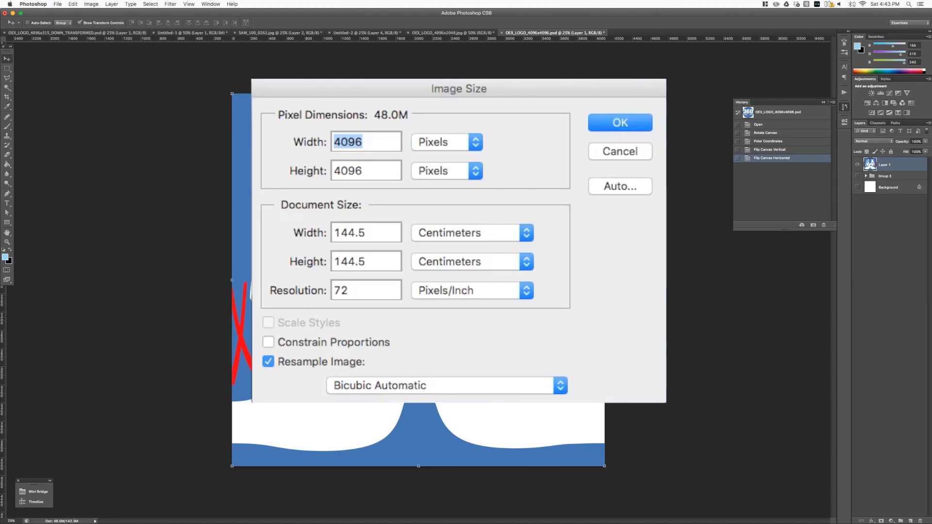
left_click(268, 342)
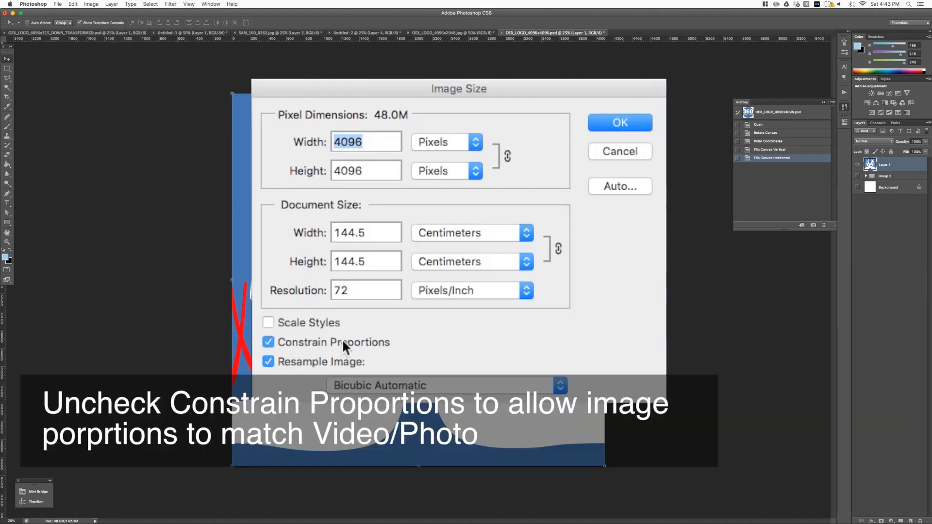
left_click(268, 342)
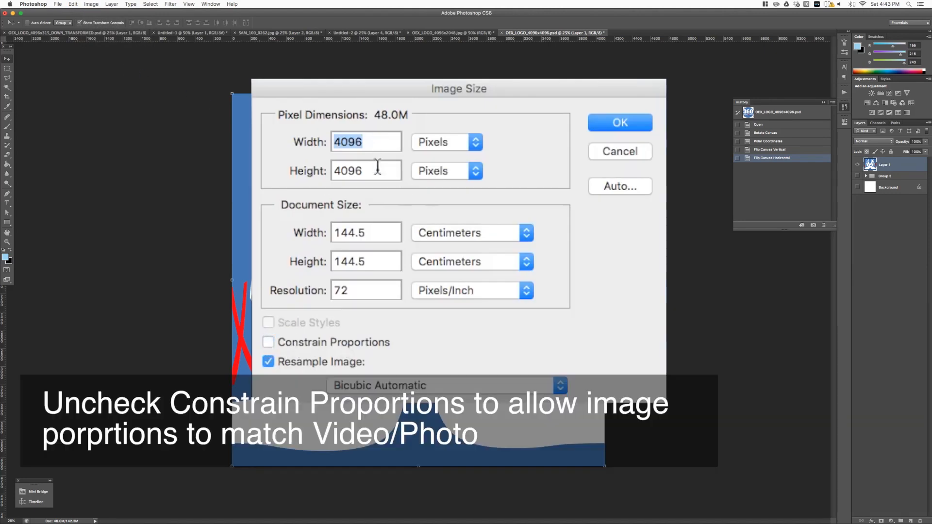
type("315")
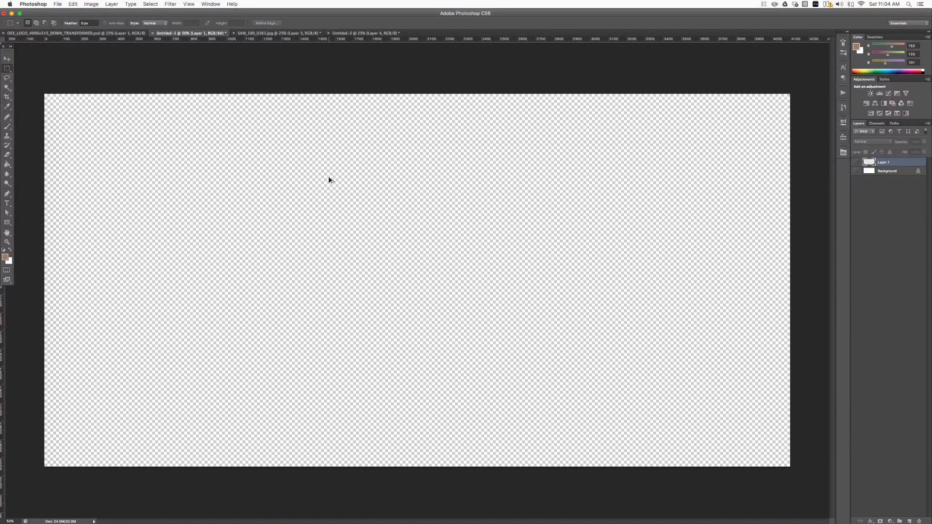
Drag the squashed logo strip to the bottom edge of the wide transparent canvas.
left_click(76, 4)
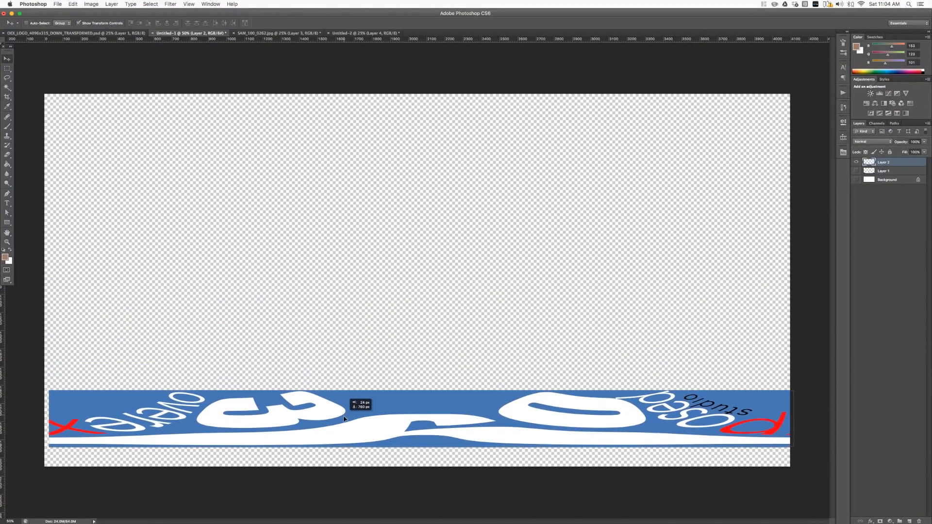
left_click_drag(342, 416, 376, 434)
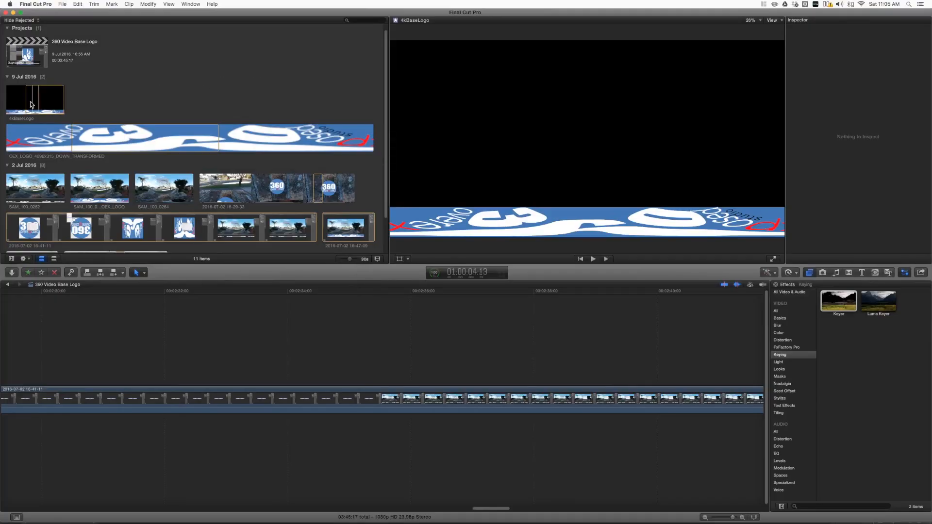
Select the 4kBaseLogo and logo strip clips and create a new project named BaseLogo.
left_click(34, 99)
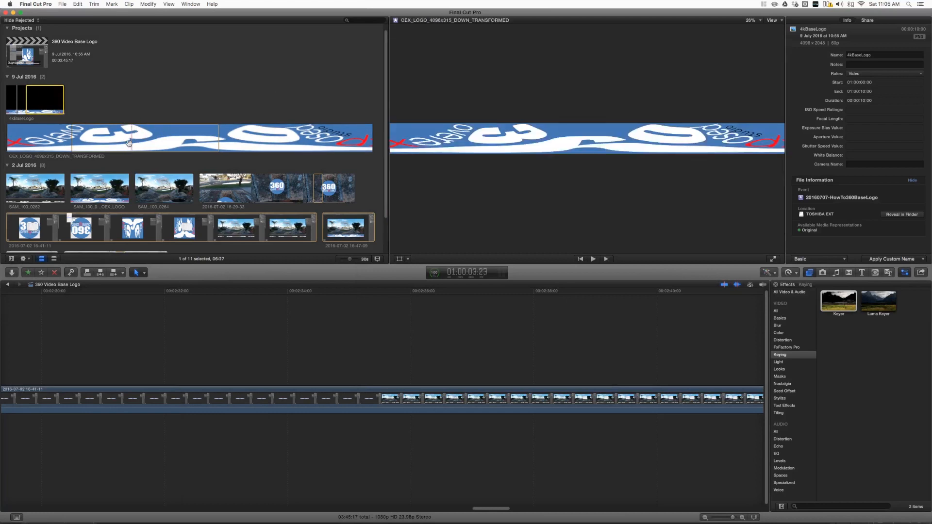
left_click(113, 139)
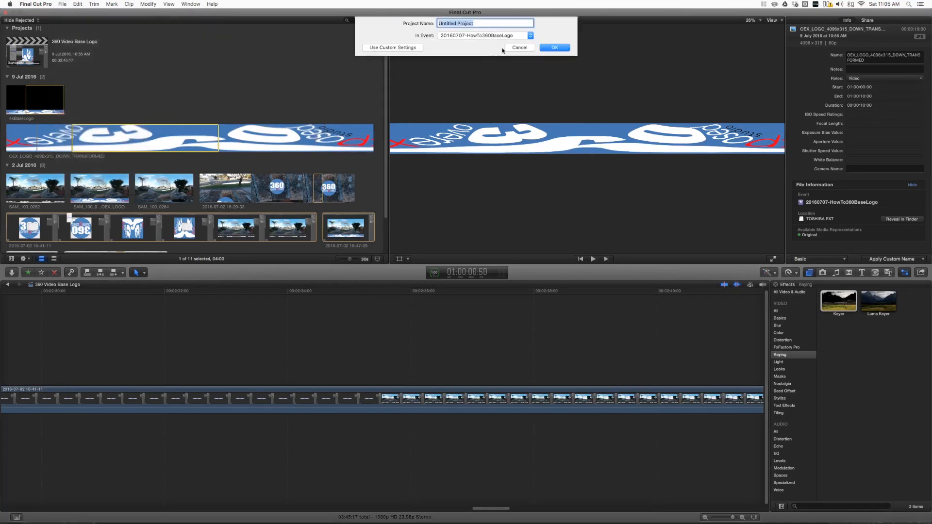
type("BaseLogoT")
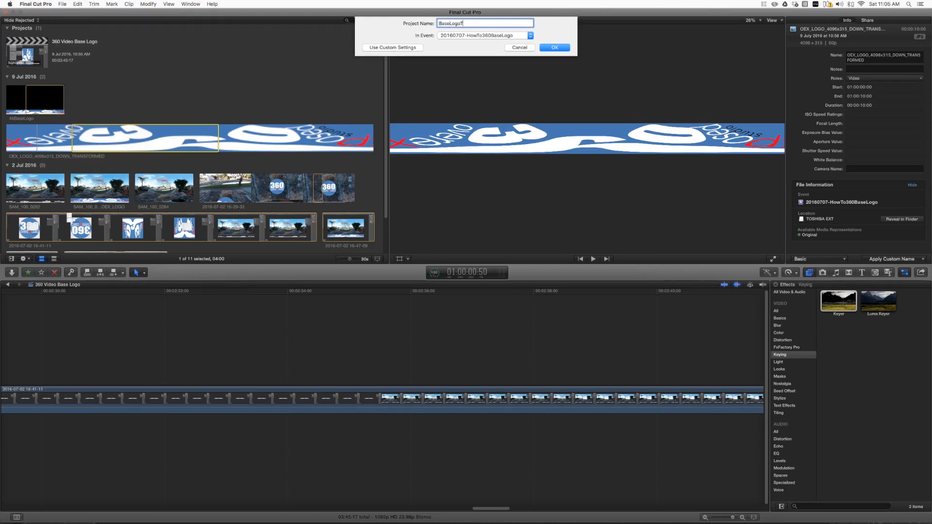
left_click(554, 46)
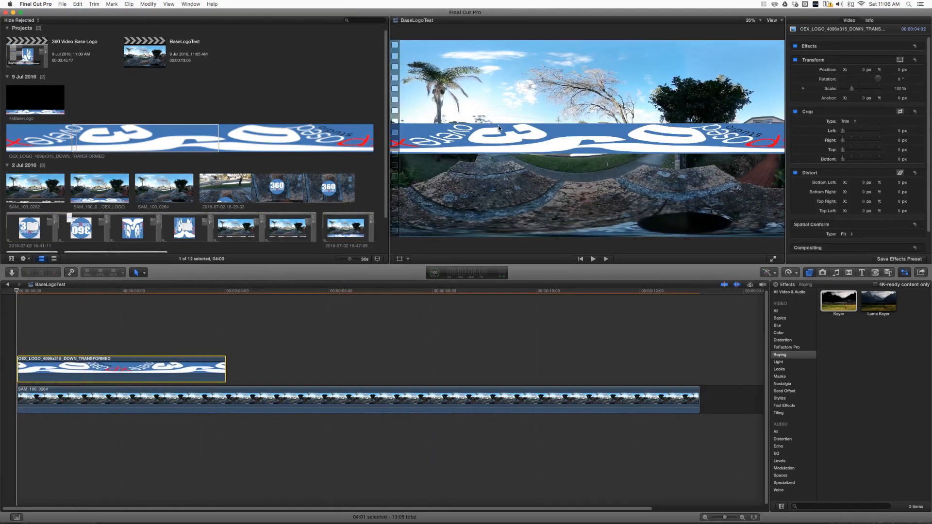
Use Transform to drag the strip to the frame bottom and add 4kBaseLogo over the later video.
left_click(407, 258)
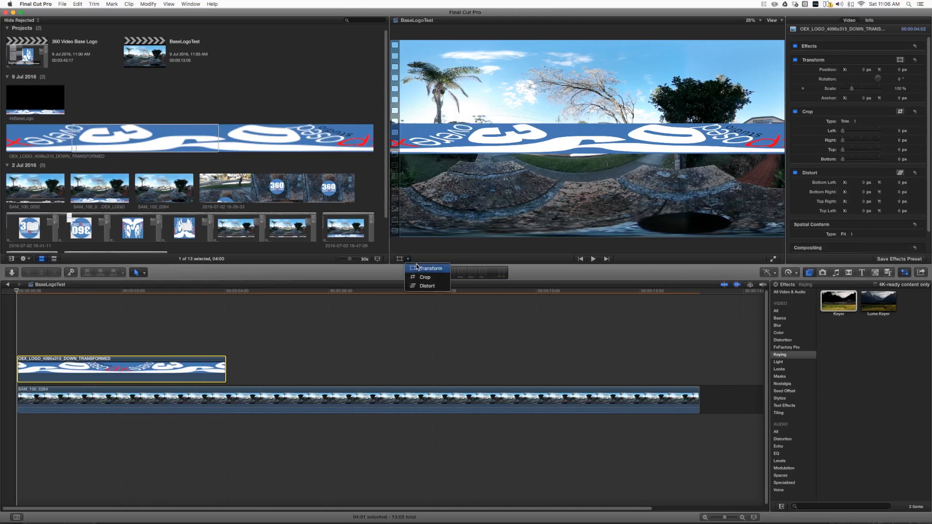
left_click(428, 268)
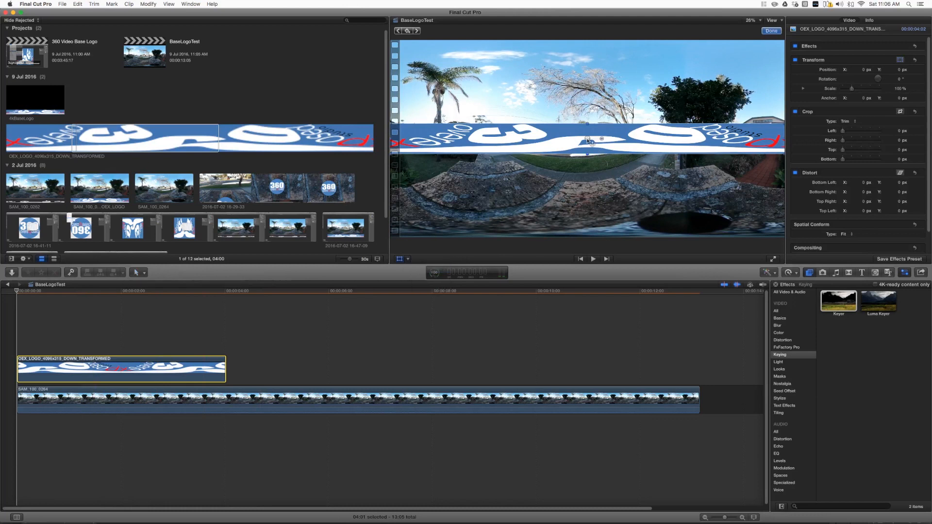
left_click_drag(586, 140, 586, 207)
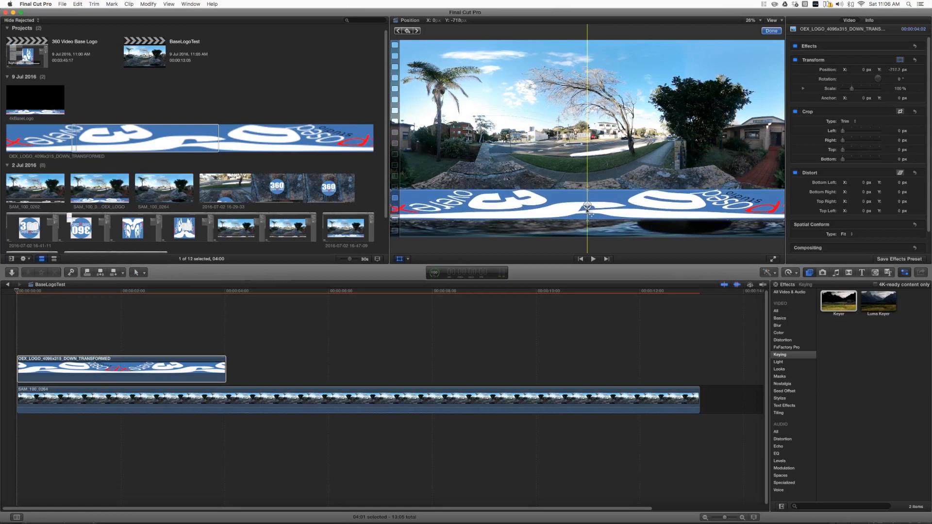
left_click_drag(587, 208, 587, 223)
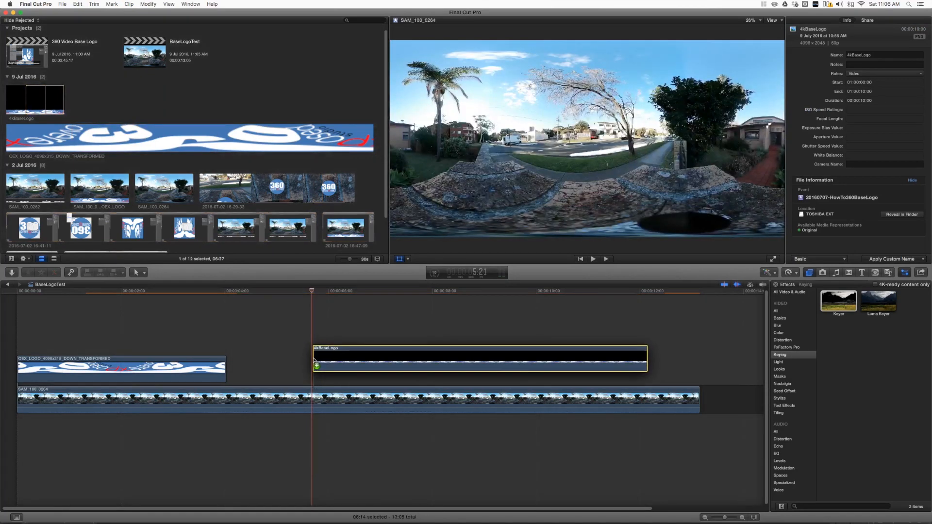
Set the 4kBaseLogo clip's Transform Position Y so the strip meets the frame bottom.
left_click(474, 367)
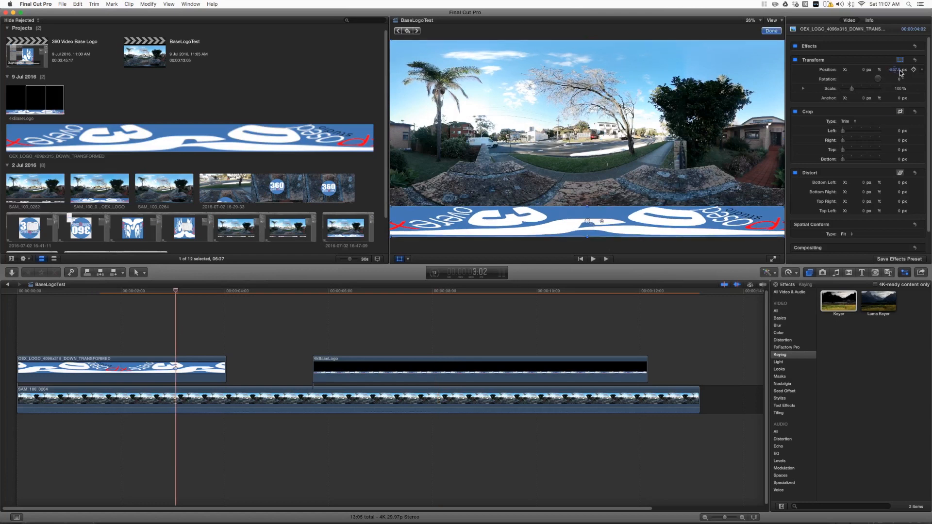
left_click(62, 5)
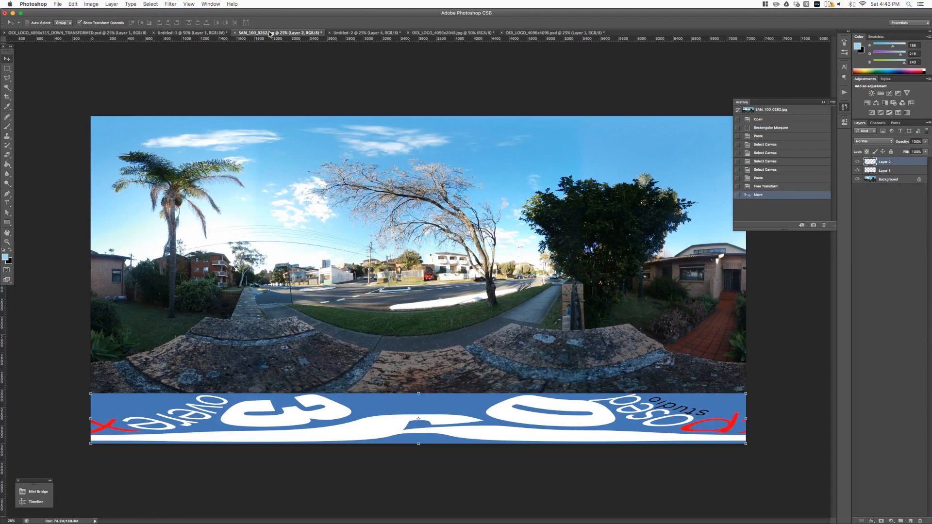
Switch to the 4096 by 315 logo strip document and view its Image Size.
left_click(92, 4)
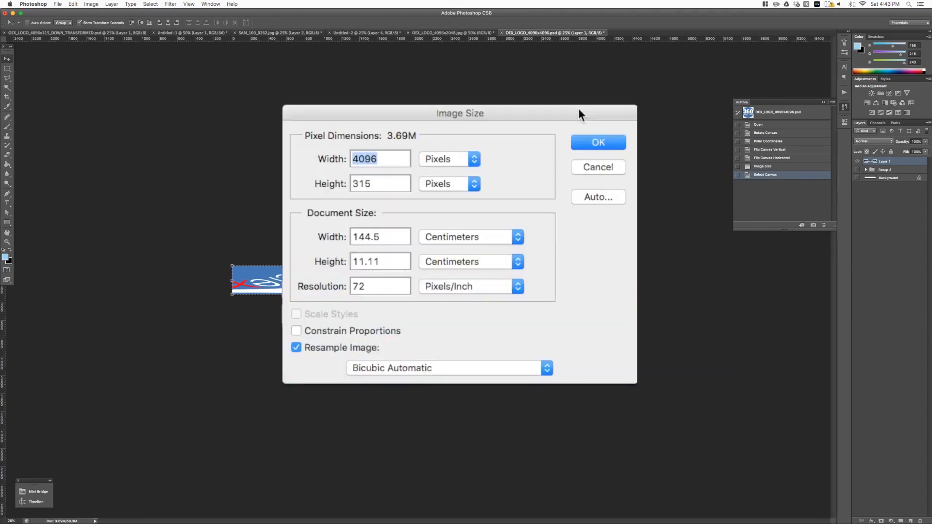
Resize proportionally to 7200 by 554, then drag the pasted strip to the street photo's bottom.
left_click(296, 330)
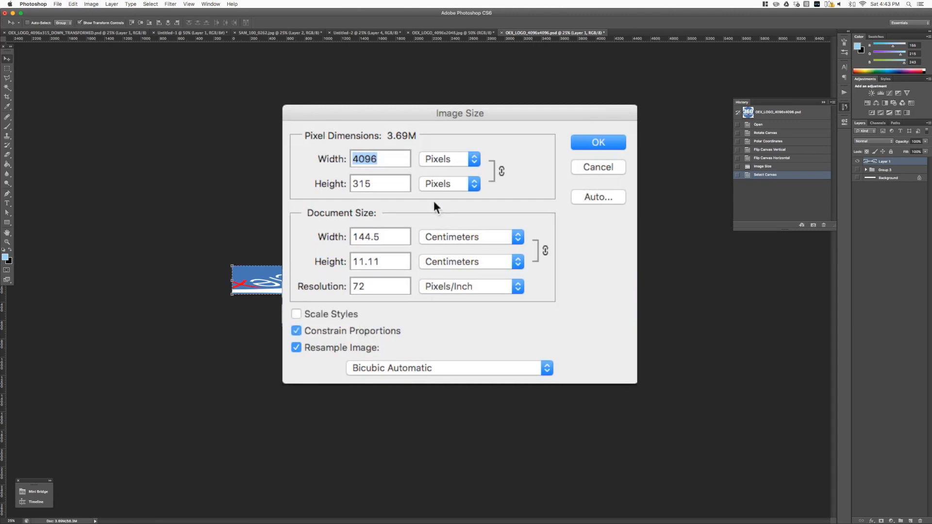
type("7200")
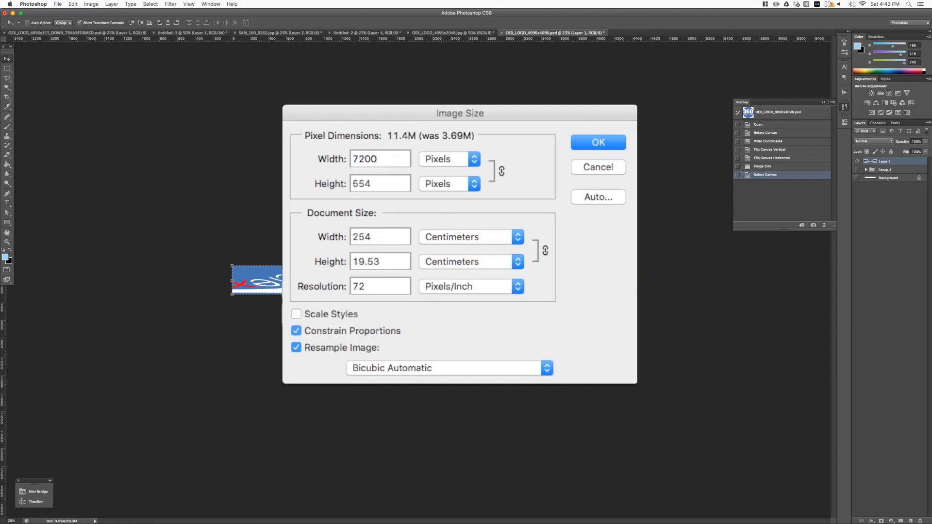
left_click(598, 142)
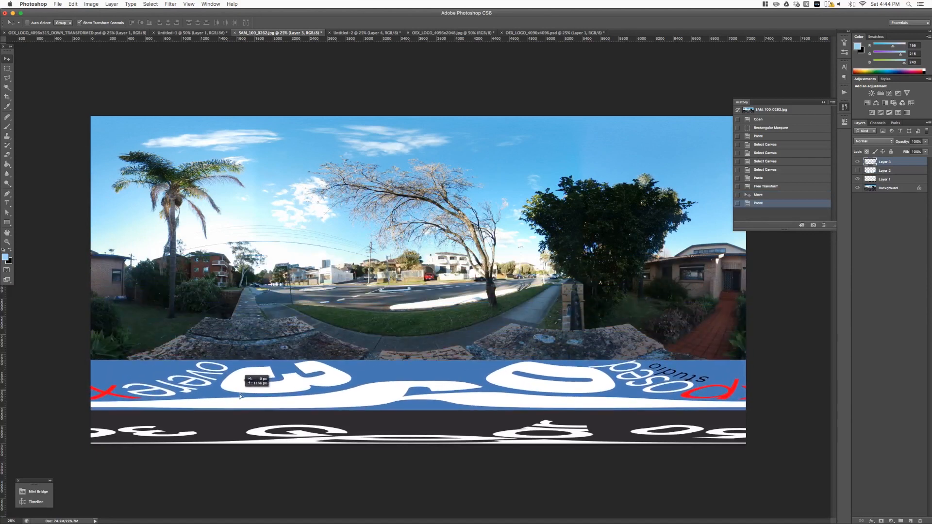
left_click_drag(241, 381, 321, 414)
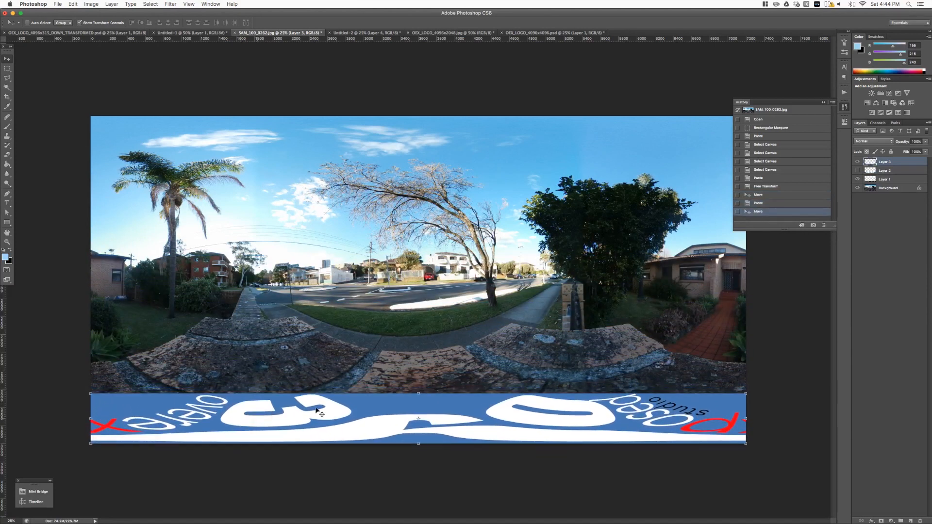